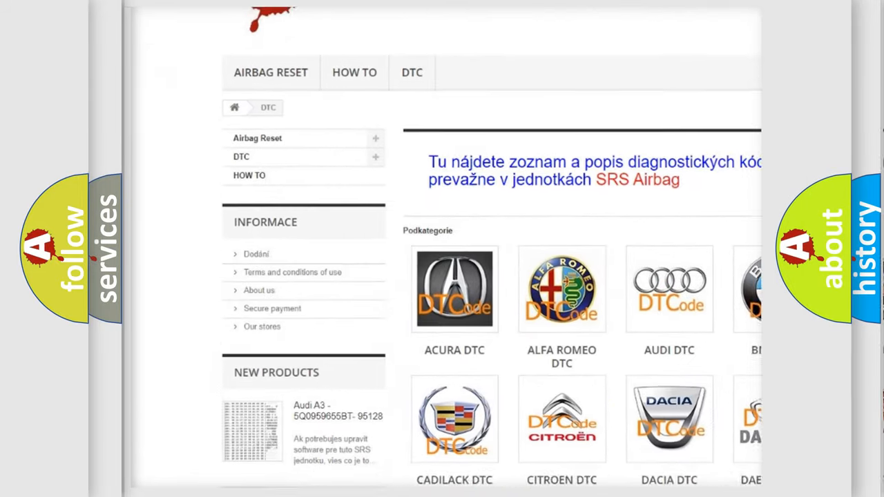
{"action": "scroll", "scroll_direction": "down", "scroll_amount": 3}
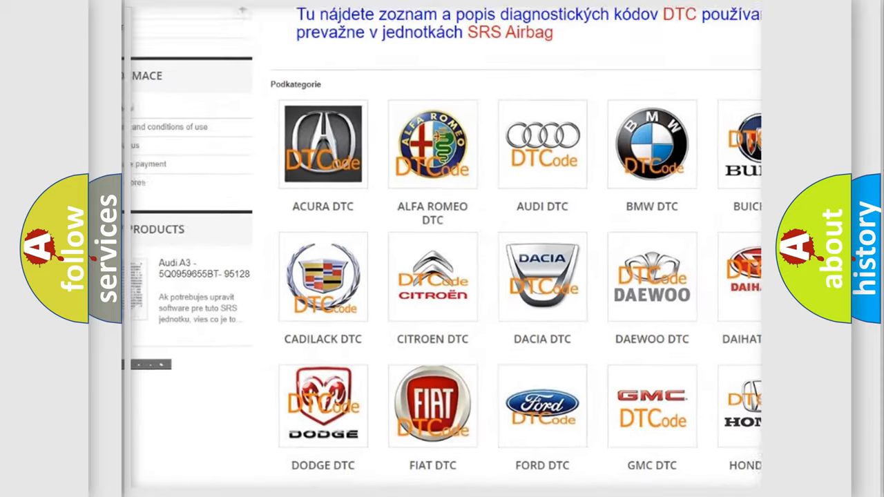
{"action": "scroll", "scroll_direction": "down", "scroll_amount": 3}
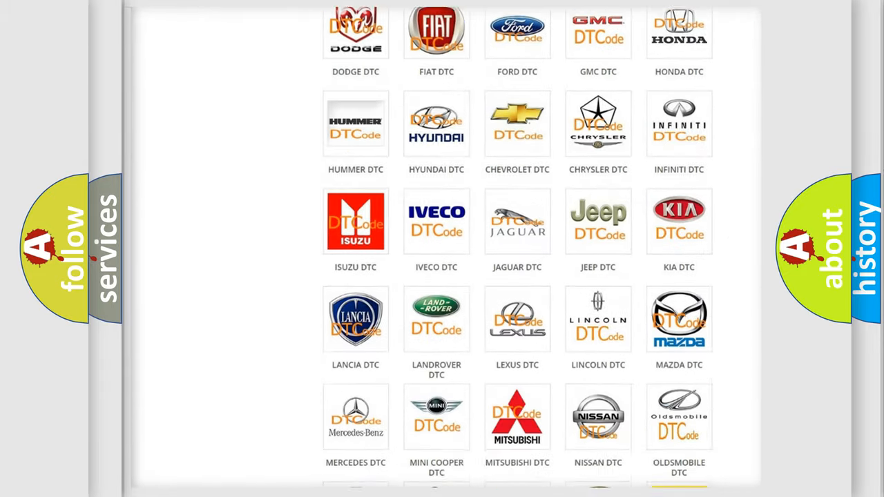
{"action": "scroll", "scroll_direction": "down", "scroll_amount": 3}
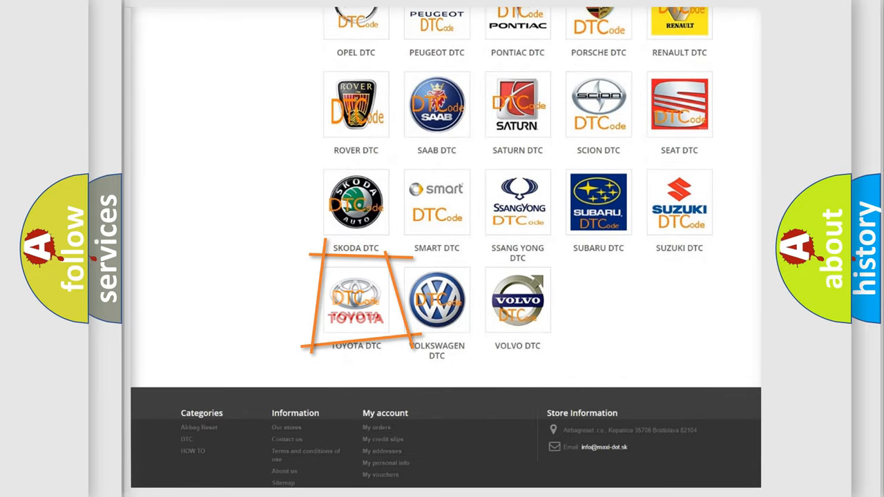